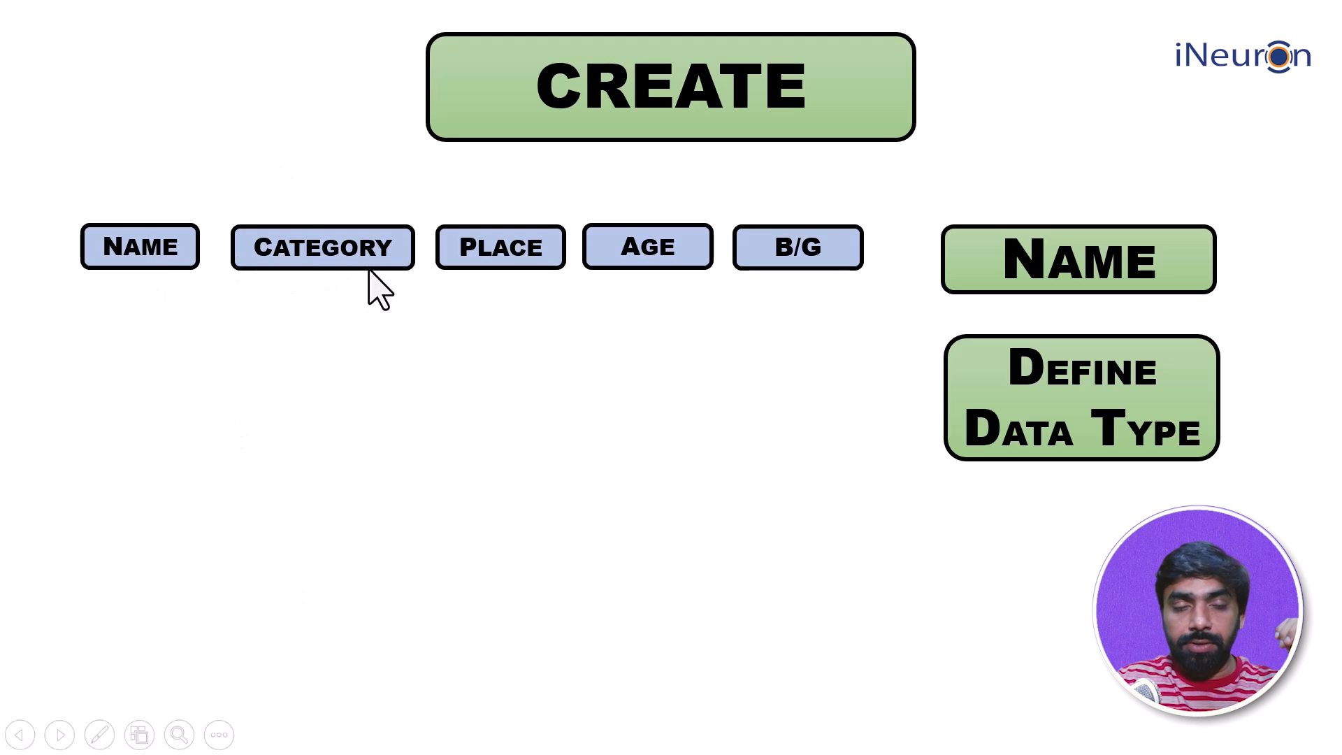
mouse_move(681, 258)
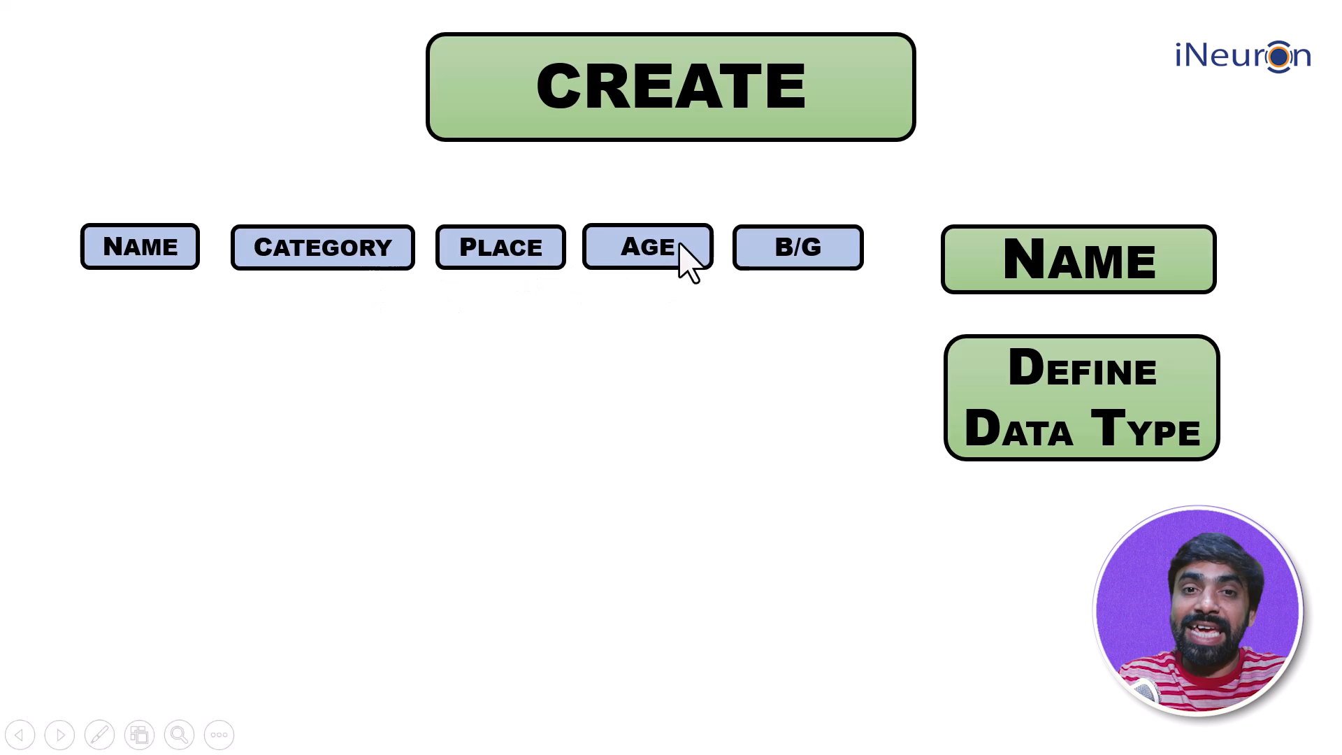
mouse_move(663, 299)
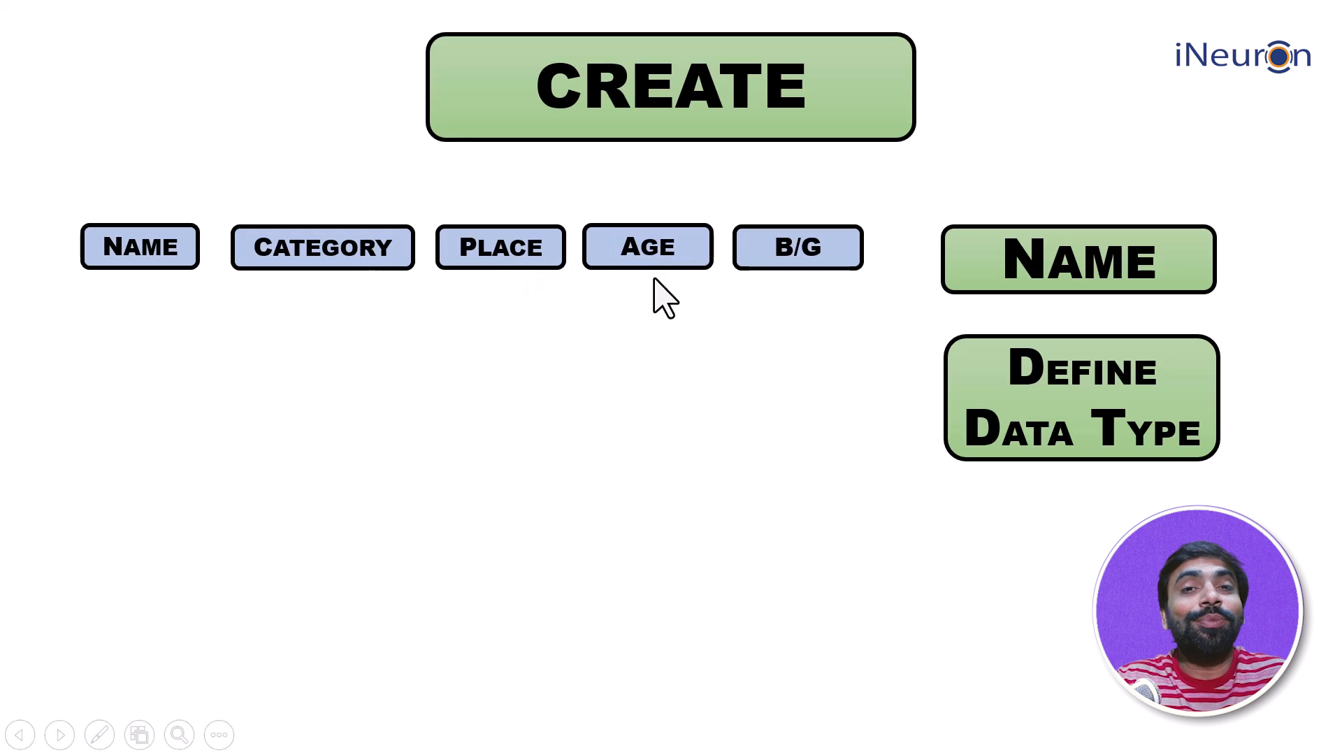